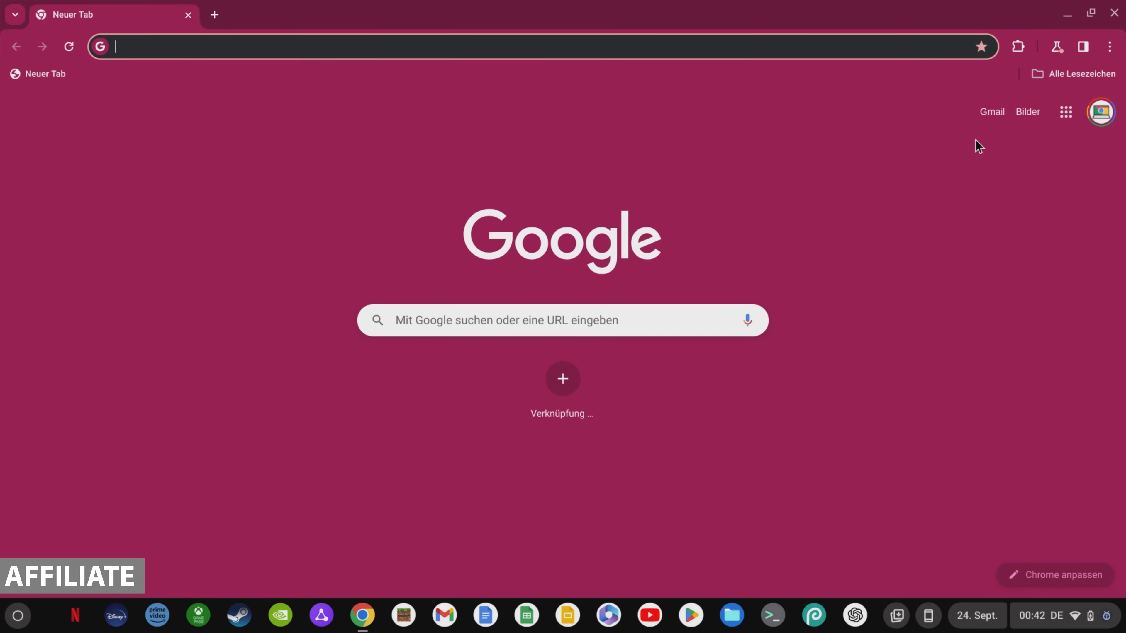
# Resume the paused VPN protection from the NordVPN extension panel.
pyautogui.click(1017, 45)
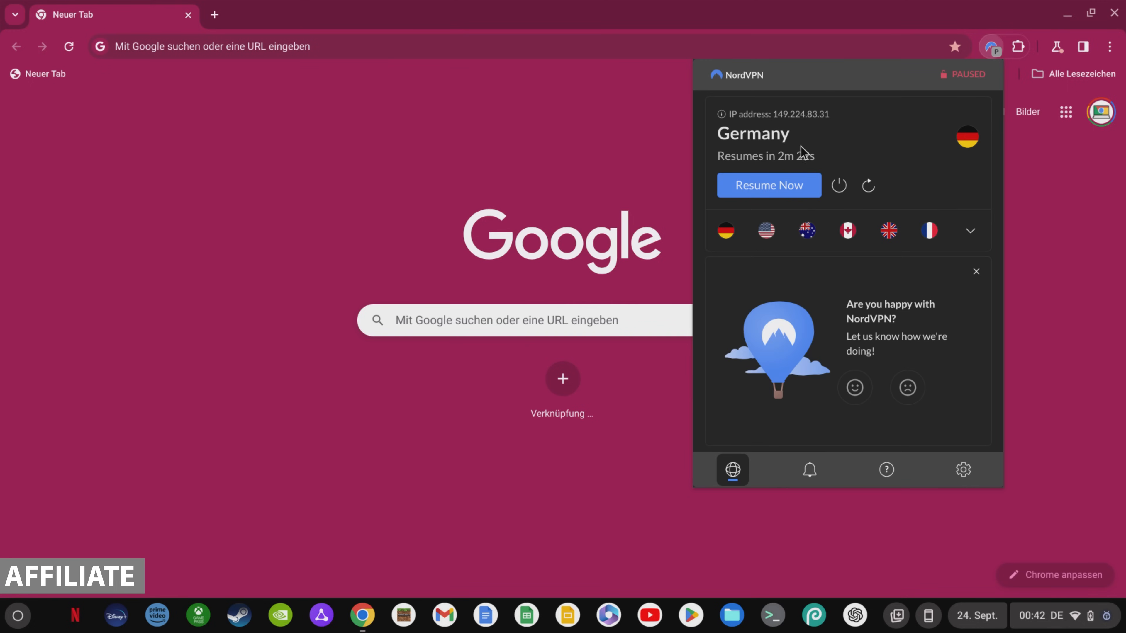
pyautogui.moveTo(812, 190)
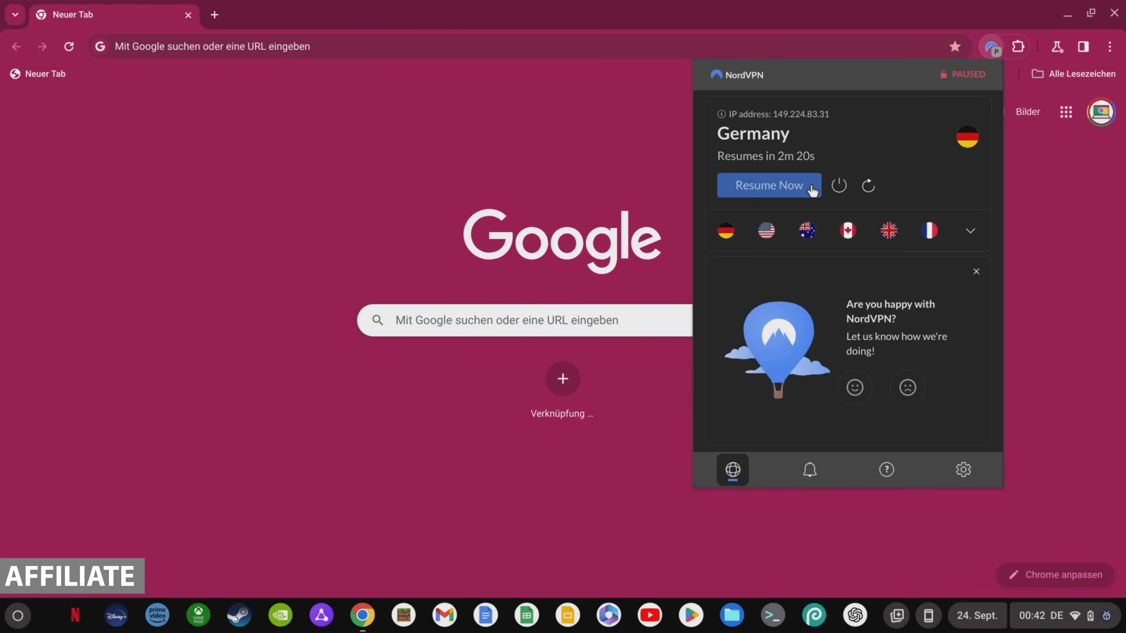
pyautogui.click(768, 185)
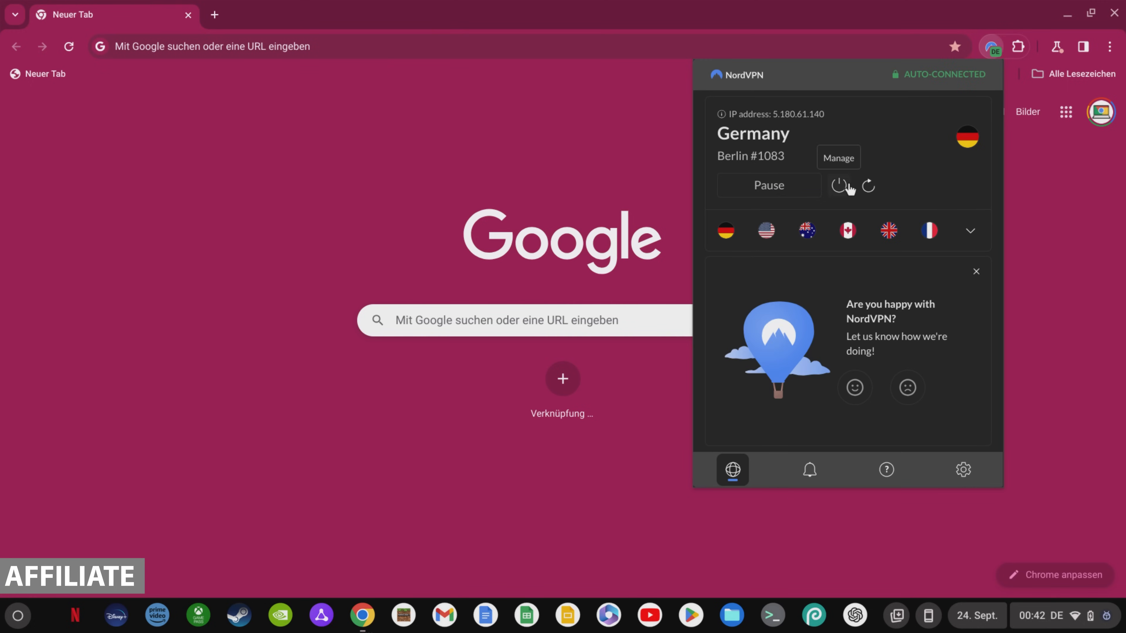
pyautogui.moveTo(766, 230)
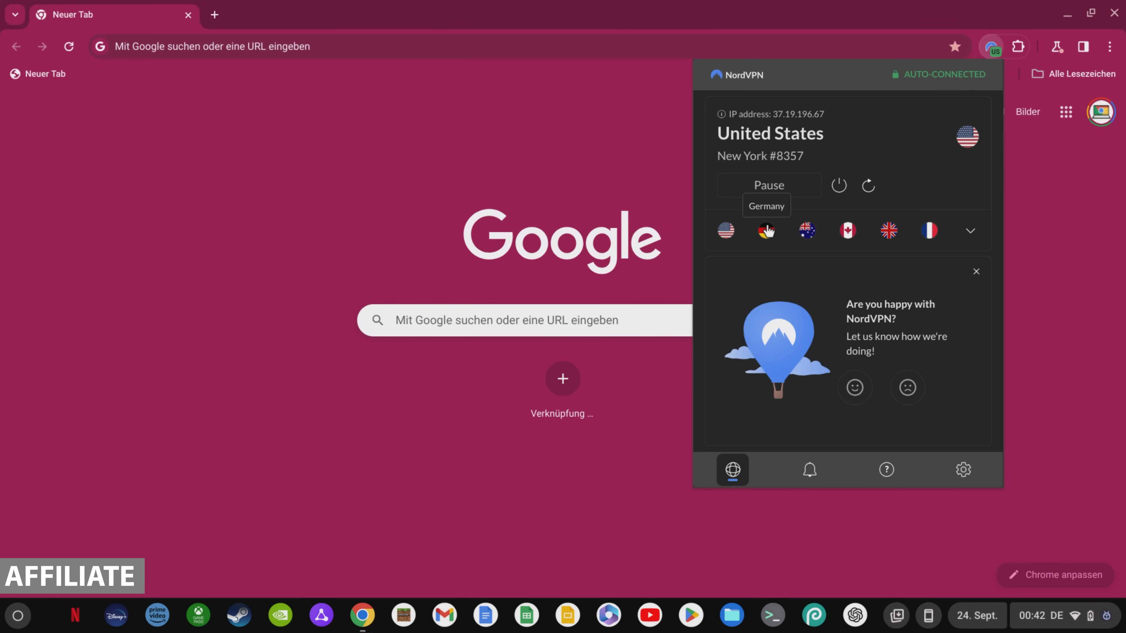
pyautogui.moveTo(807, 230)
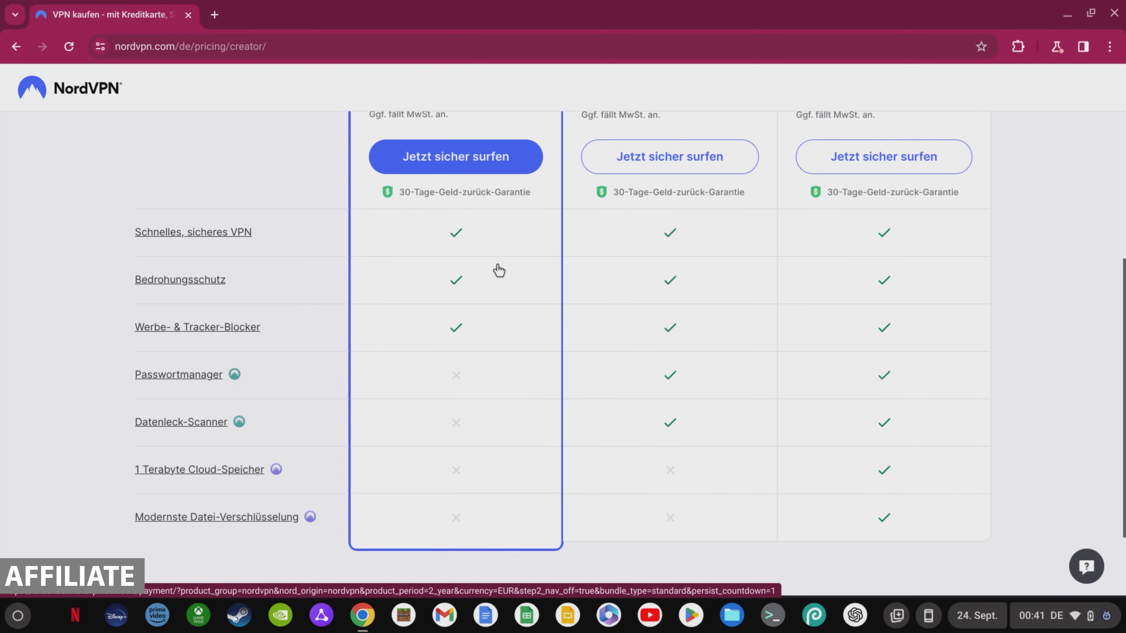
# Start checkout for the Standard two-year plan via 'Jetzt sicher surfen'.
pyautogui.scroll(-3)
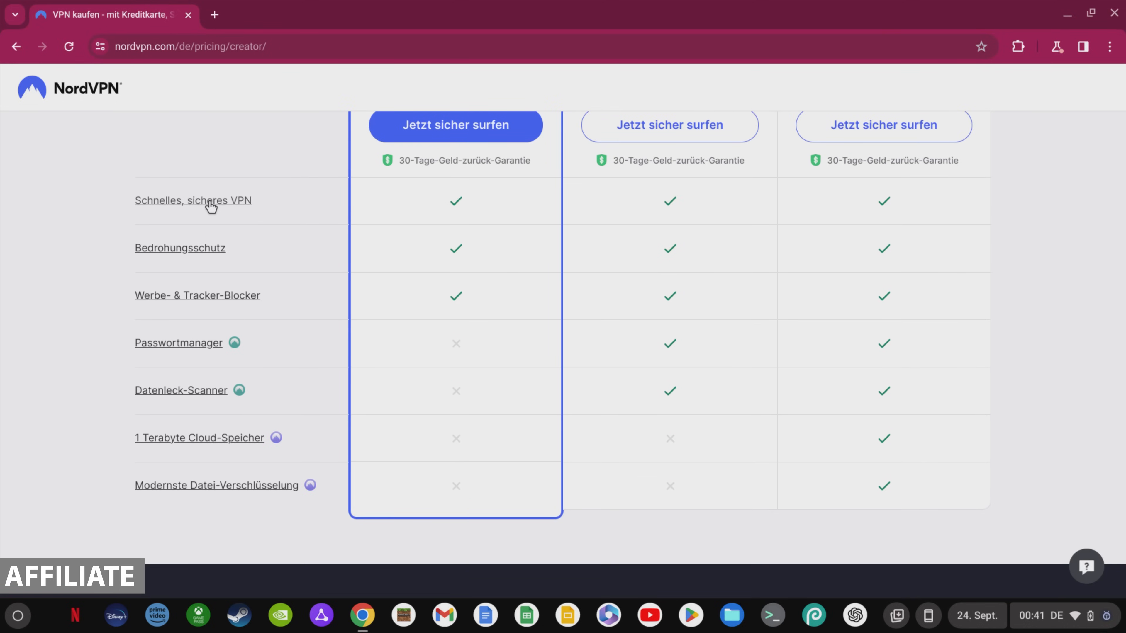
pyautogui.moveTo(211, 301)
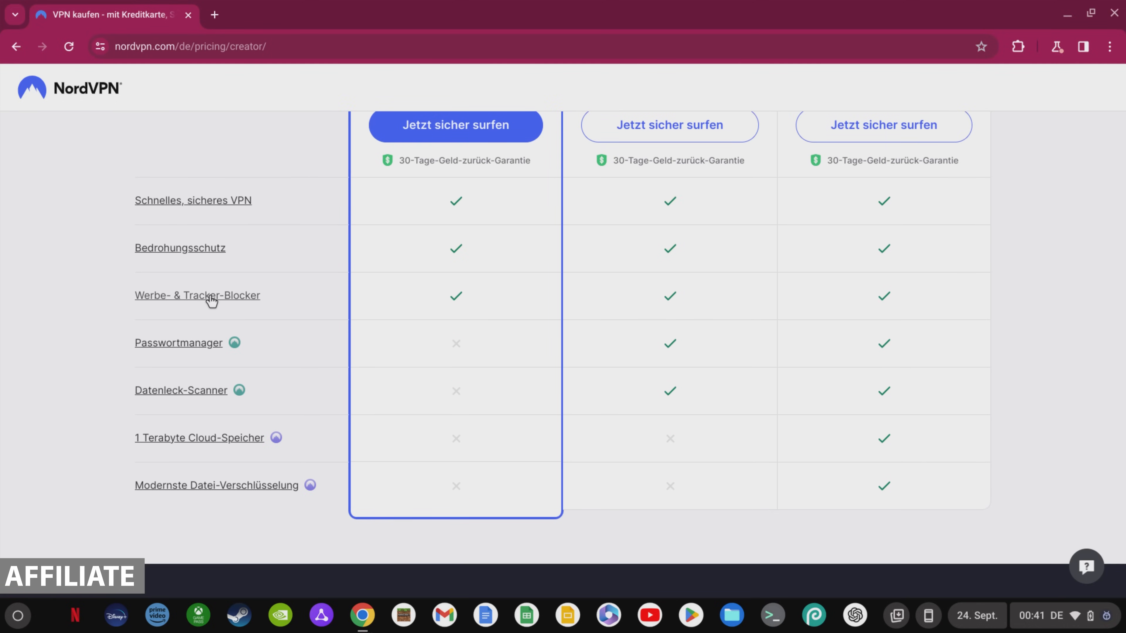
pyautogui.scroll(3)
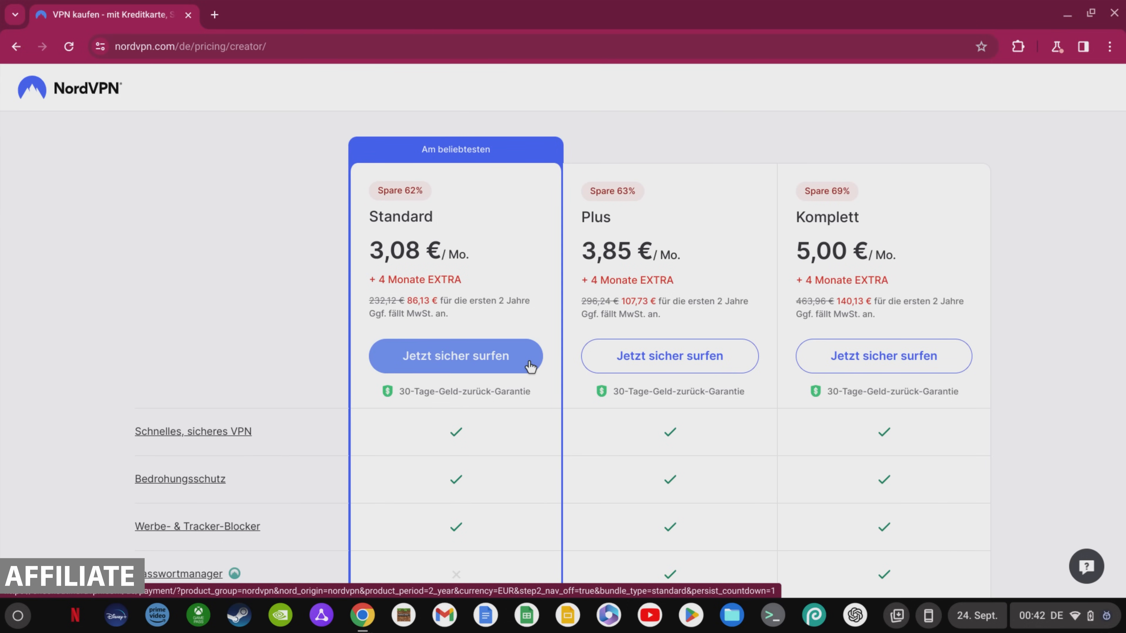
pyautogui.click(455, 356)
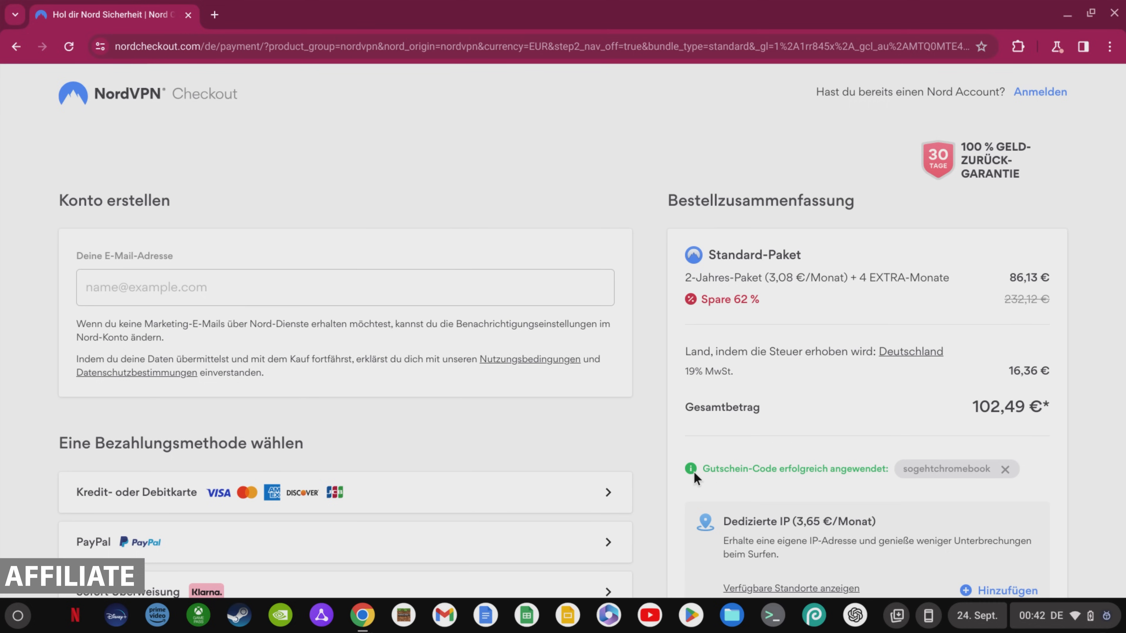
pyautogui.moveTo(940, 487)
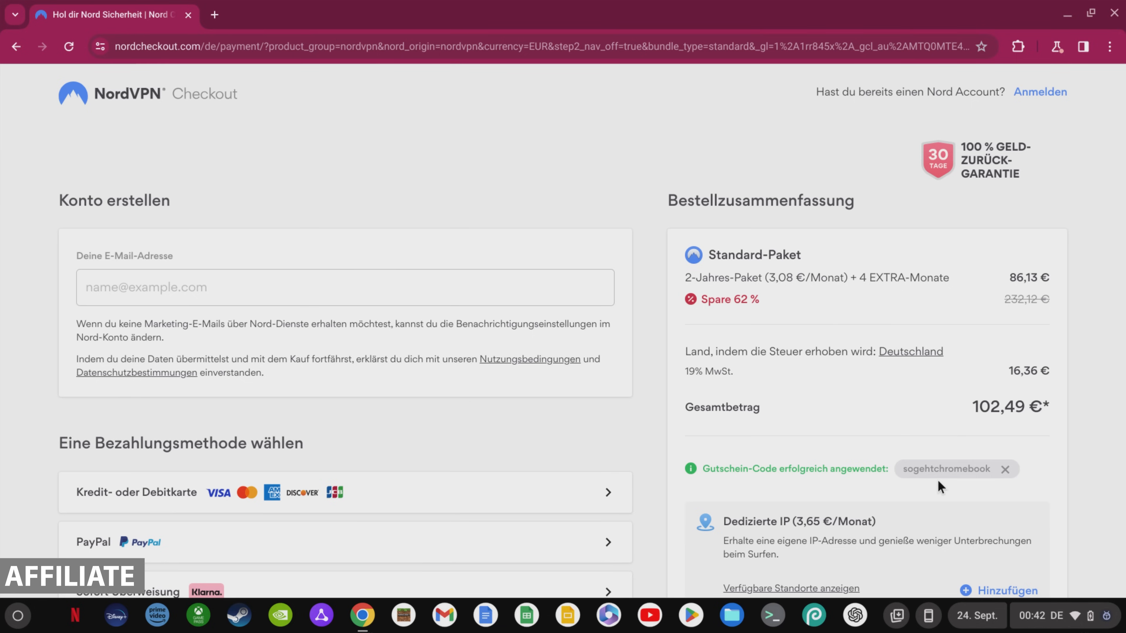